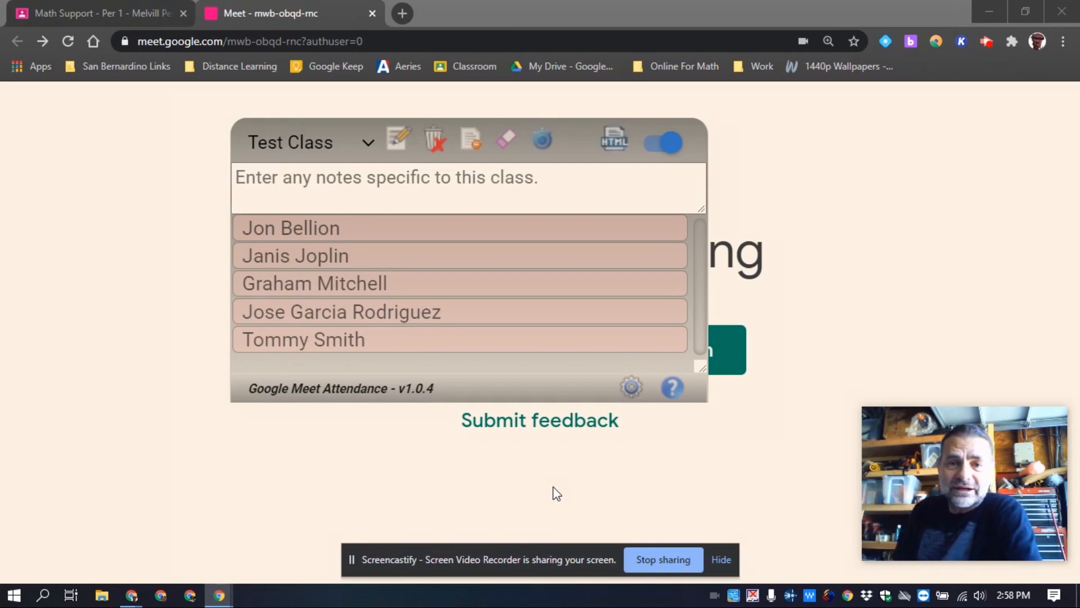
mouse_move(546, 166)
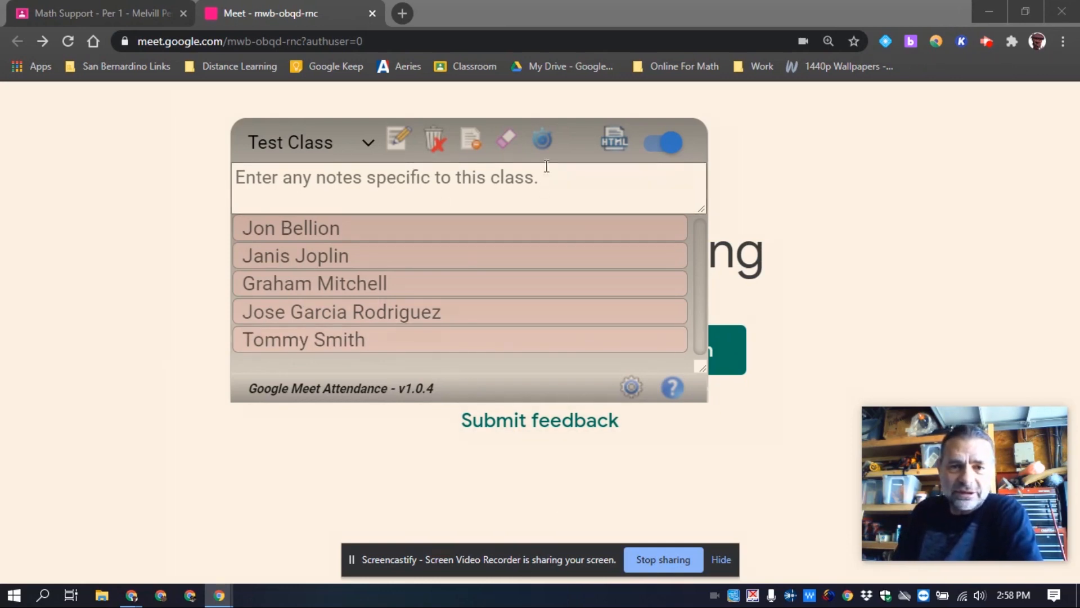
mouse_move(629, 386)
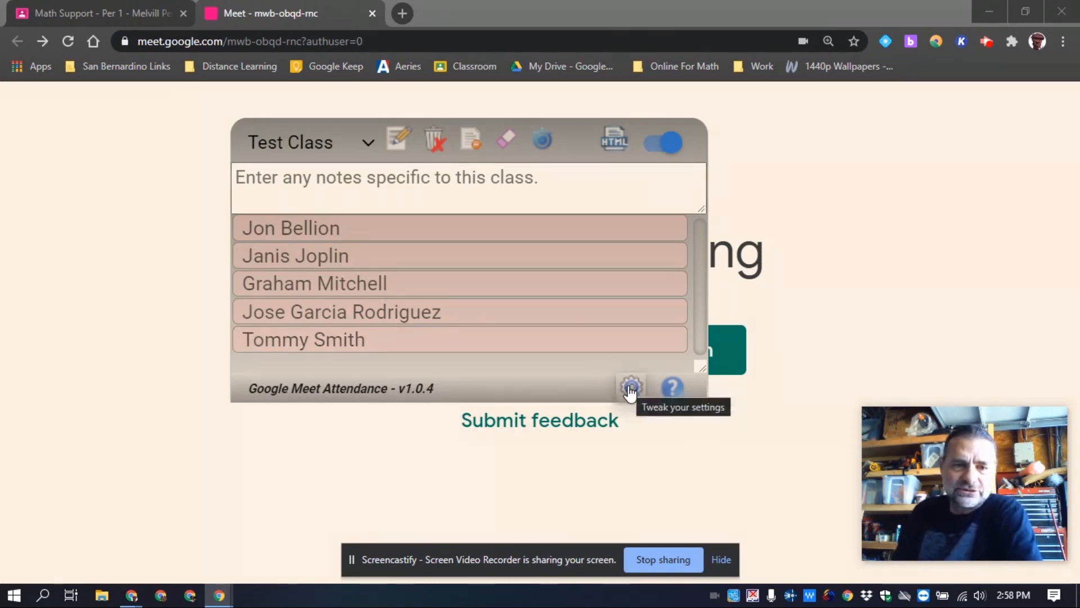
Step: View the settings showing 30-second checks, HTML reports, auto-save and last-name sort order
left_click(629, 386)
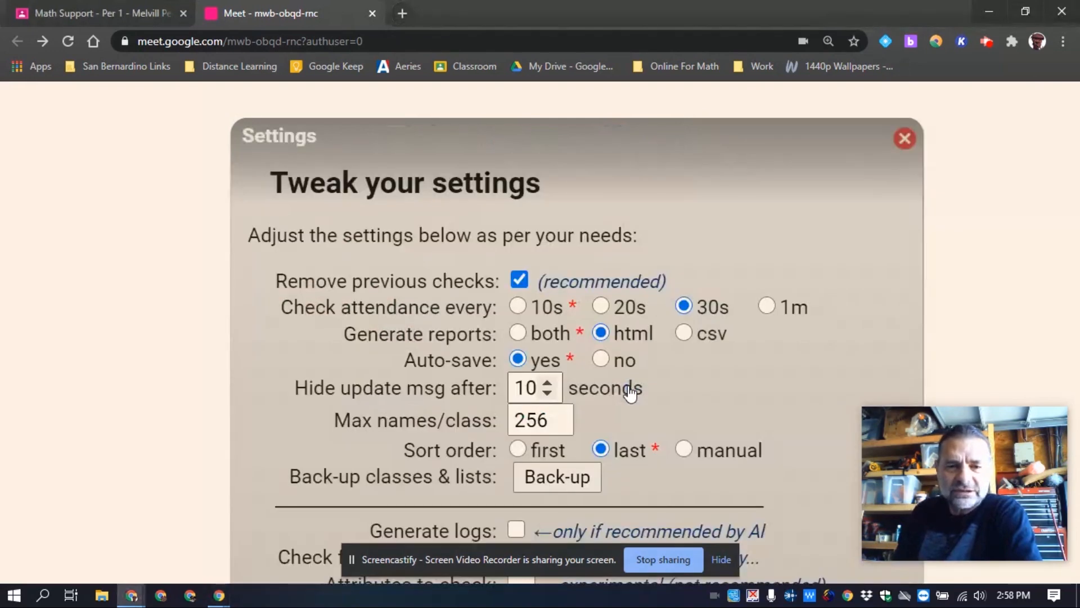
mouse_move(797, 222)
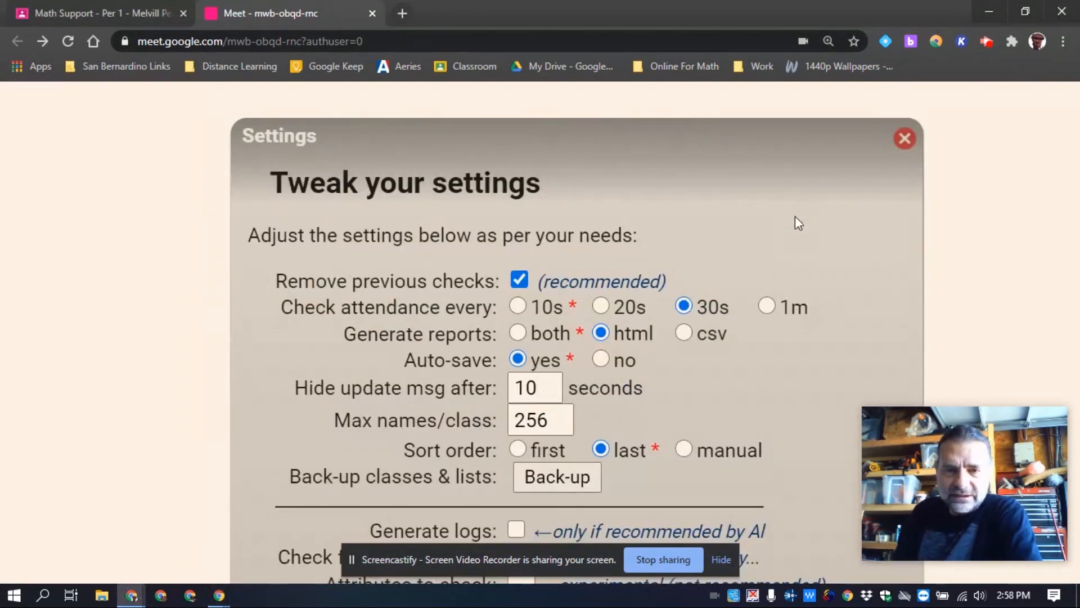
mouse_move(660, 310)
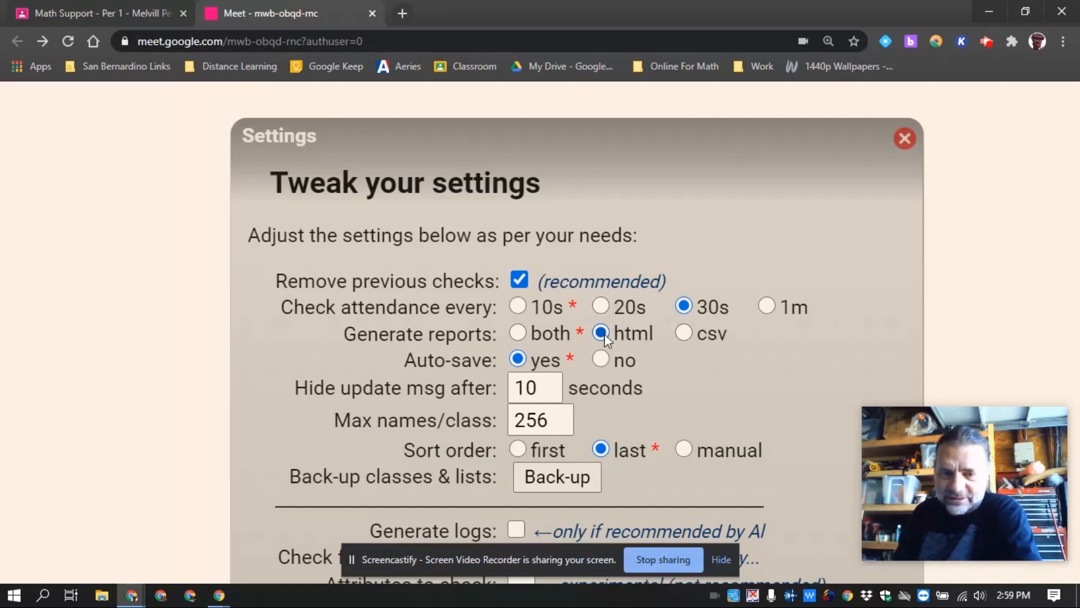
mouse_move(599, 333)
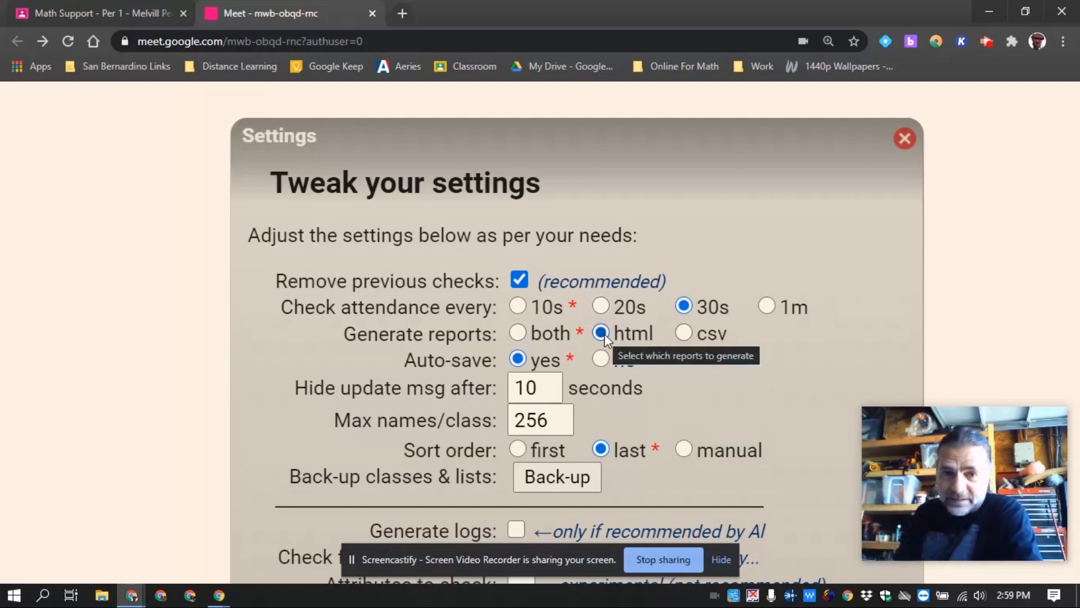
mouse_move(582, 363)
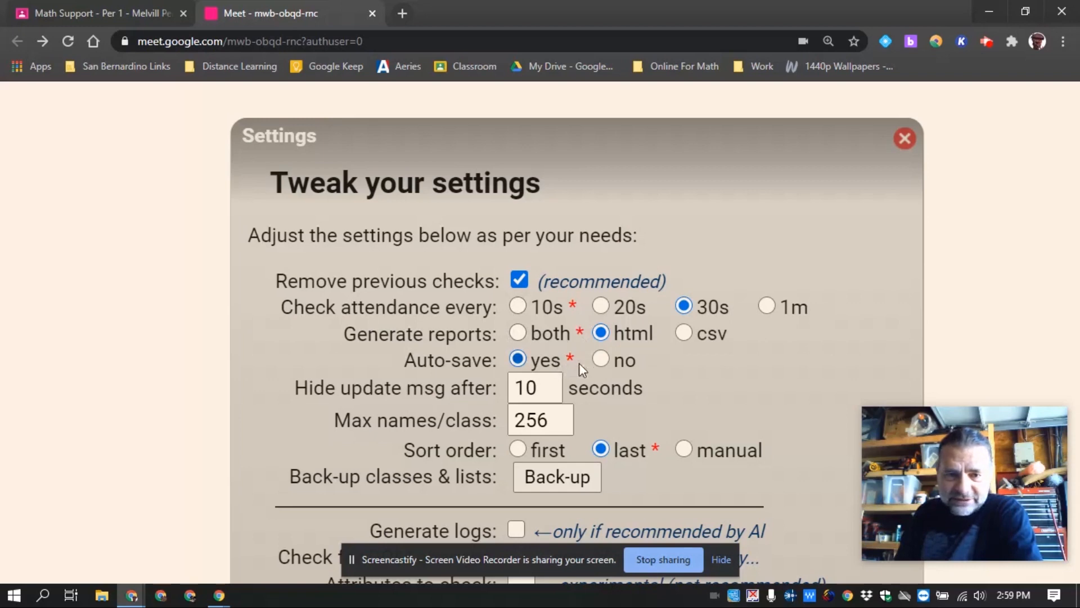
mouse_move(741, 395)
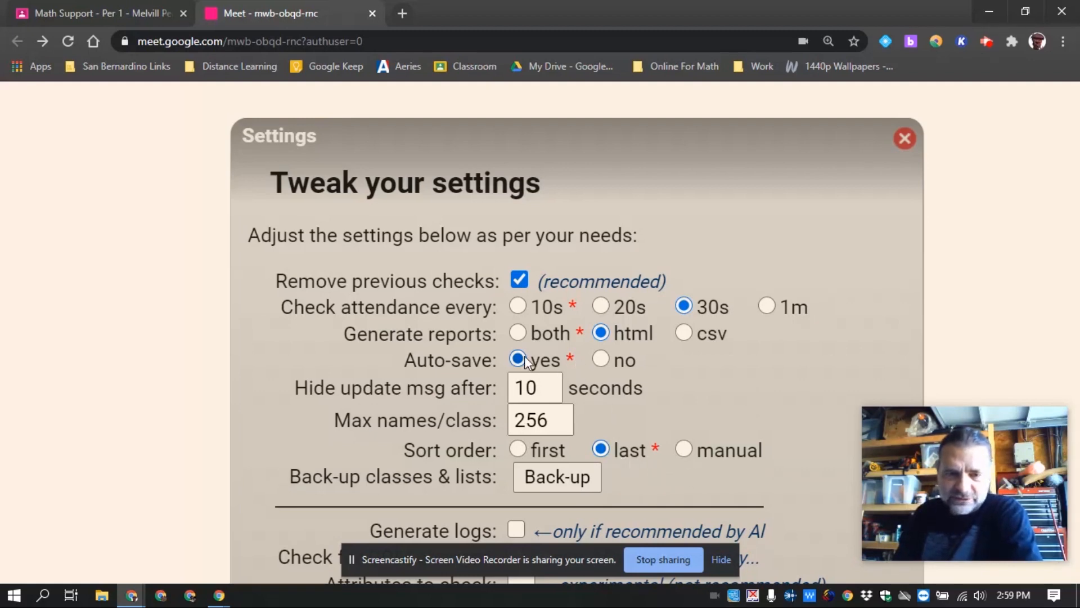
mouse_move(628, 333)
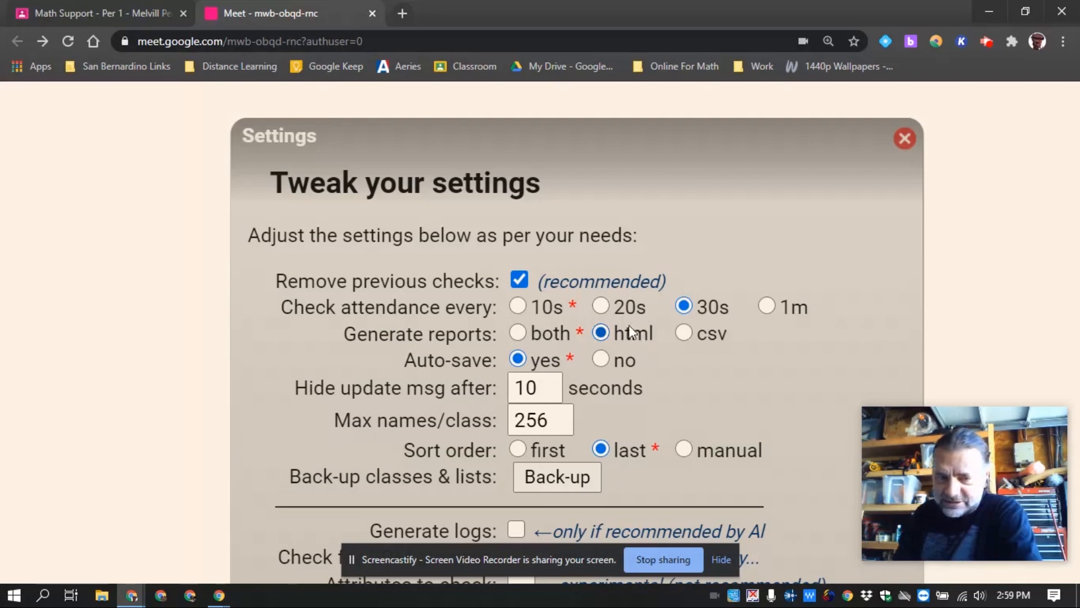
mouse_move(556, 319)
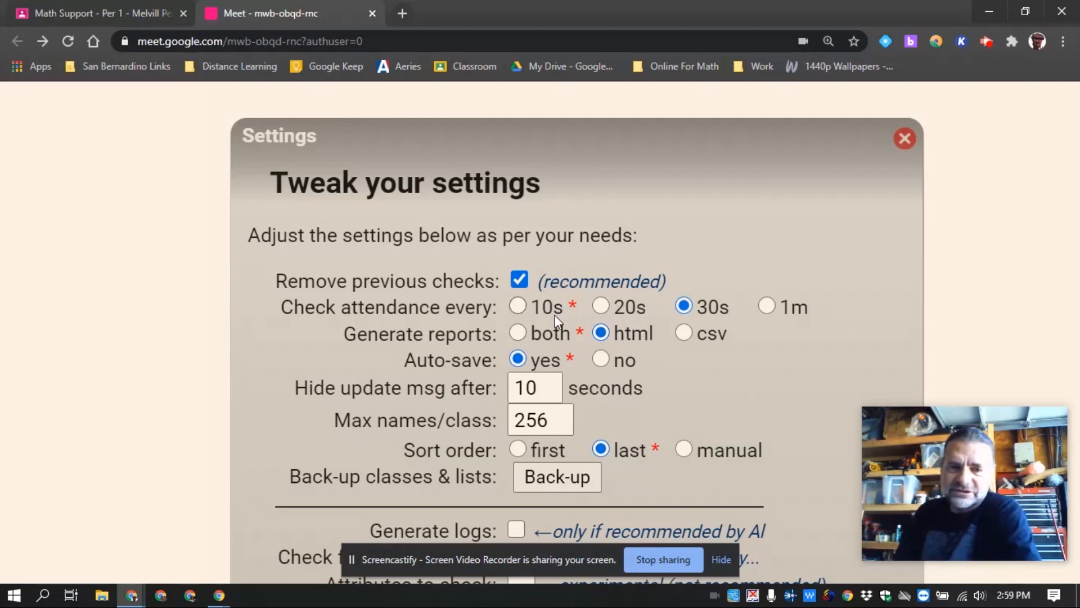
mouse_move(555, 317)
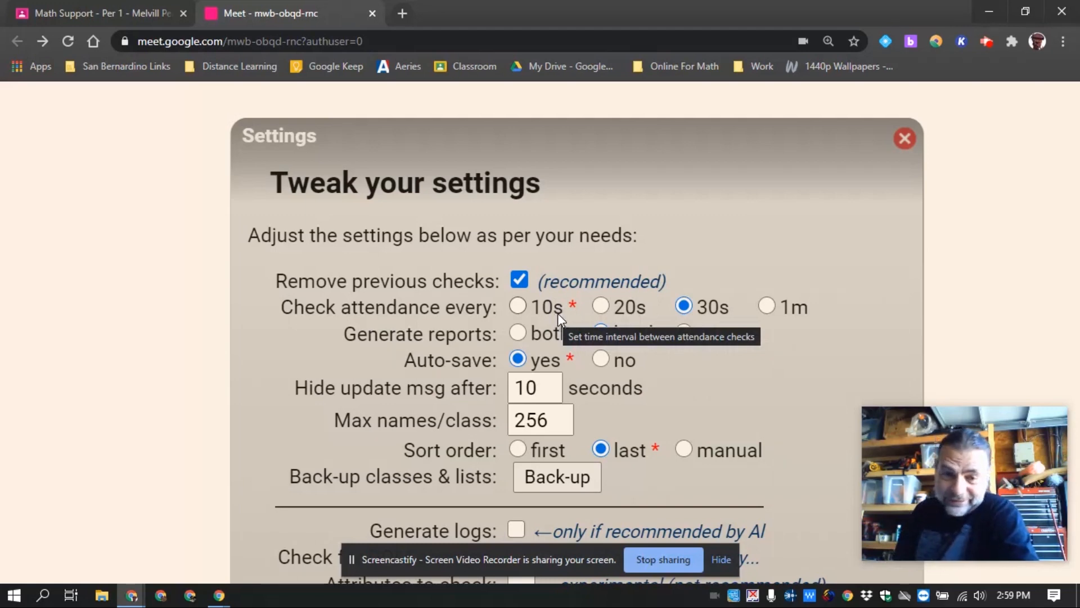
mouse_move(792, 309)
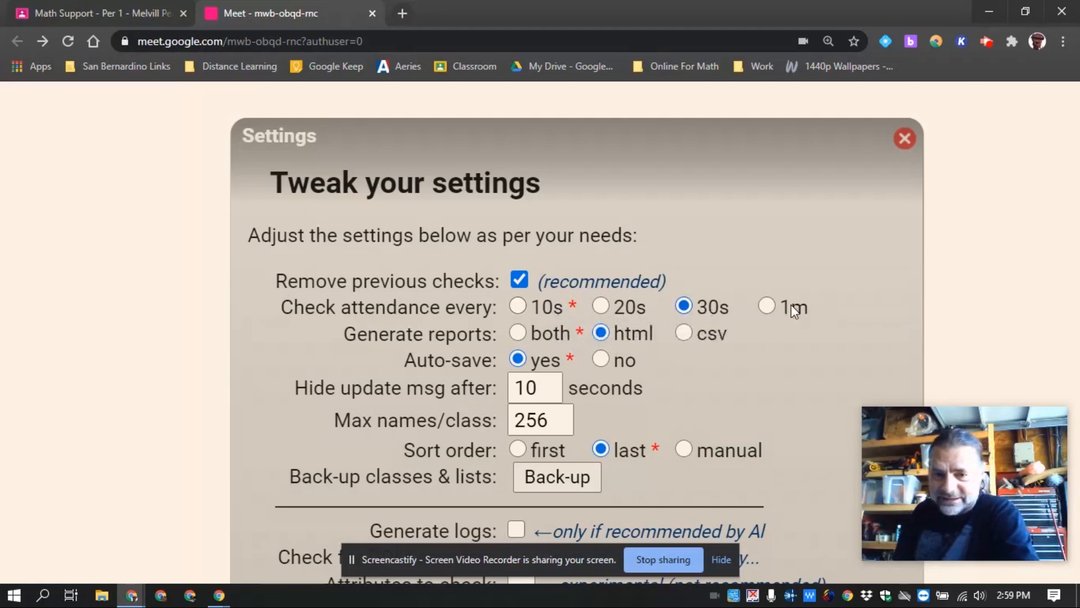
mouse_move(788, 309)
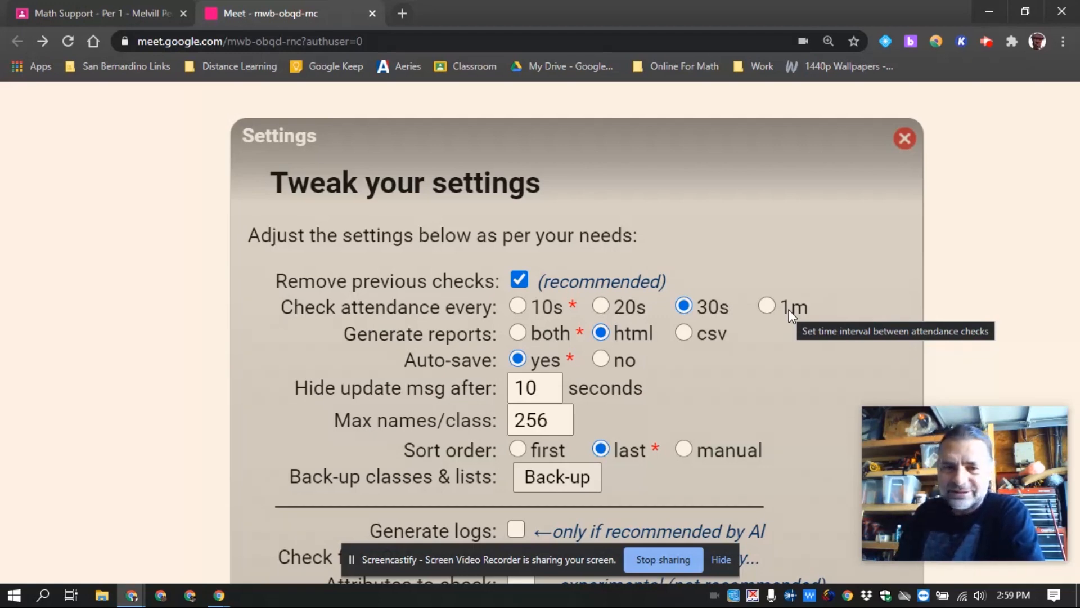
mouse_move(904, 138)
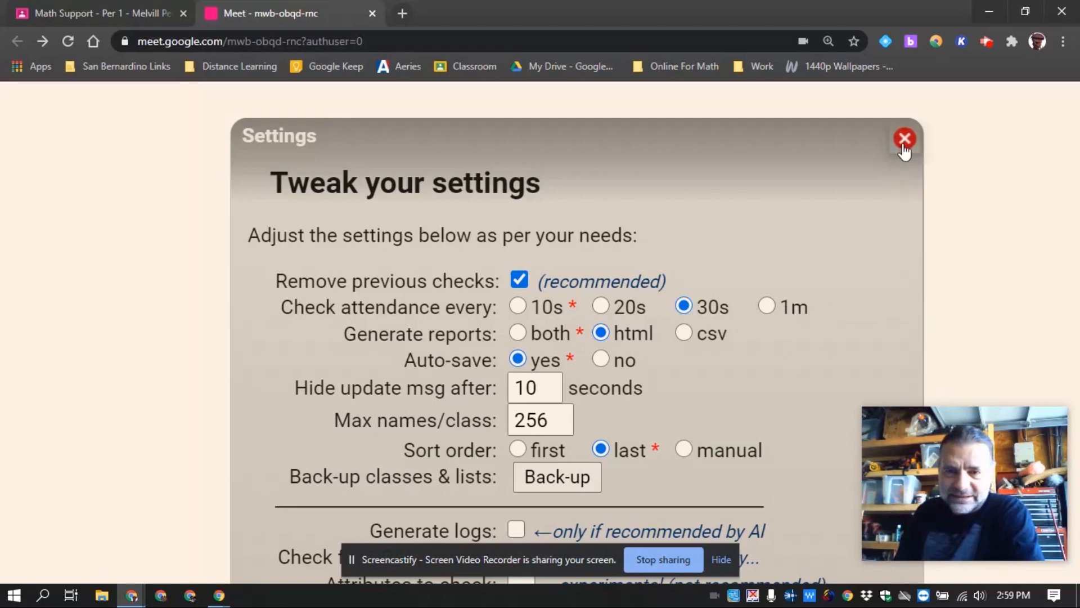
Step: Dismiss the settings to return to the Test Class attendance list of five students
left_click(904, 138)
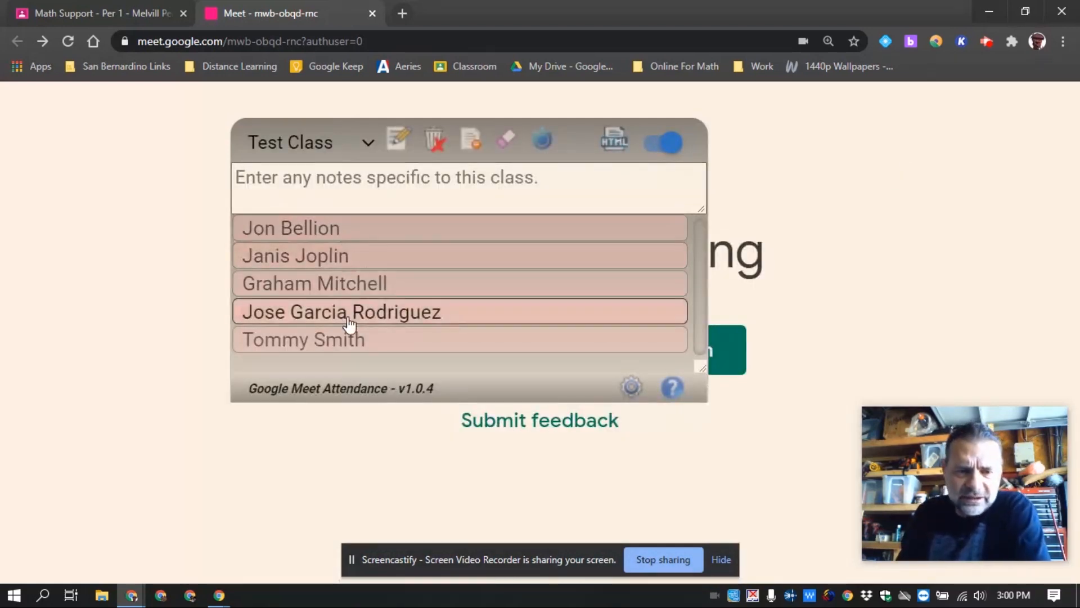
mouse_move(315, 317)
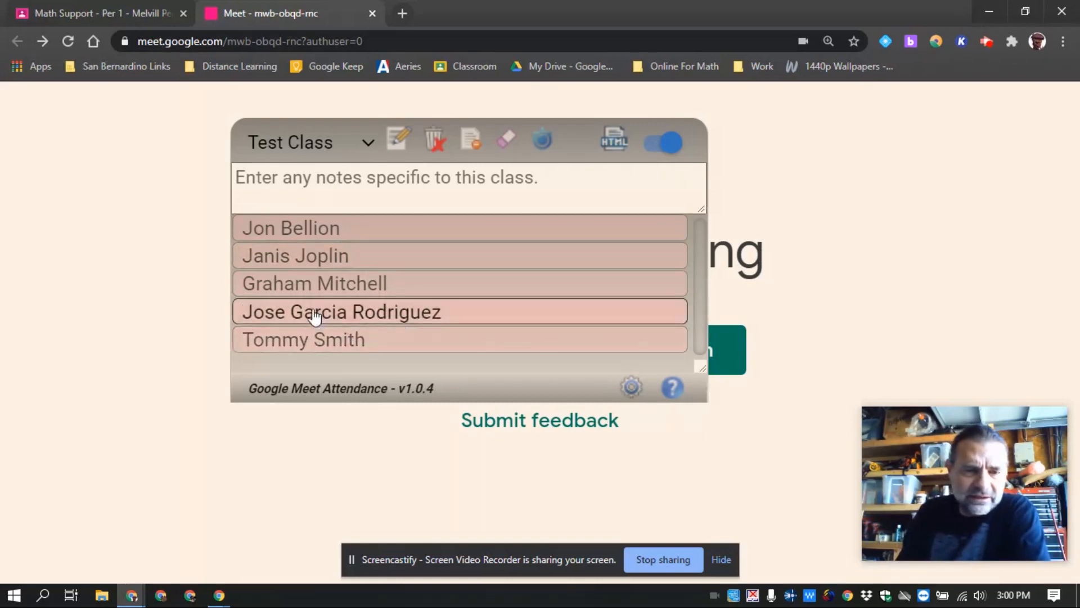
mouse_move(463, 319)
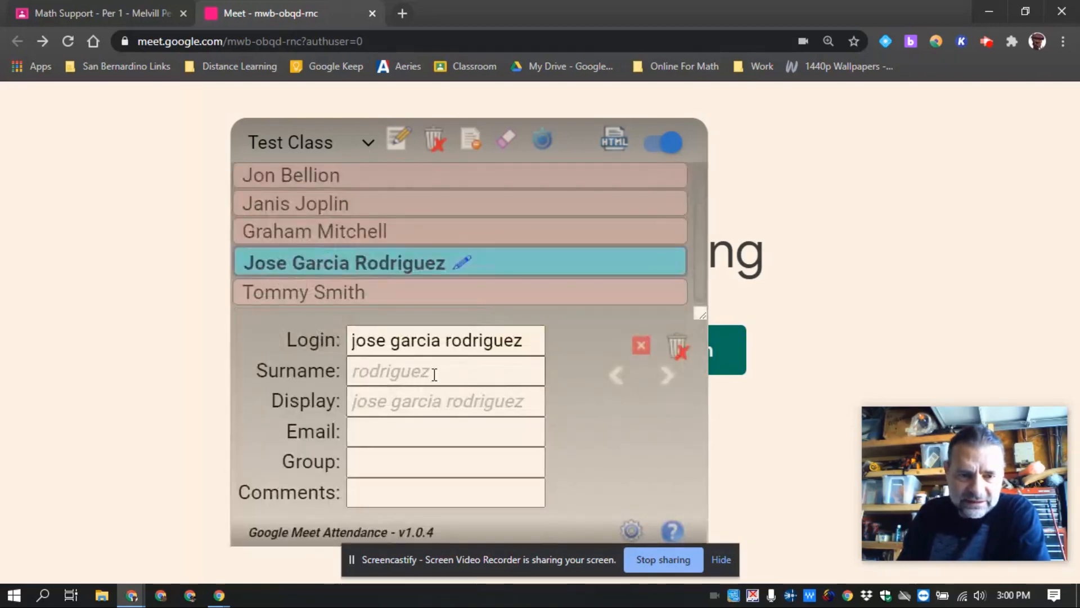
left_click(444, 371)
type("garcia")
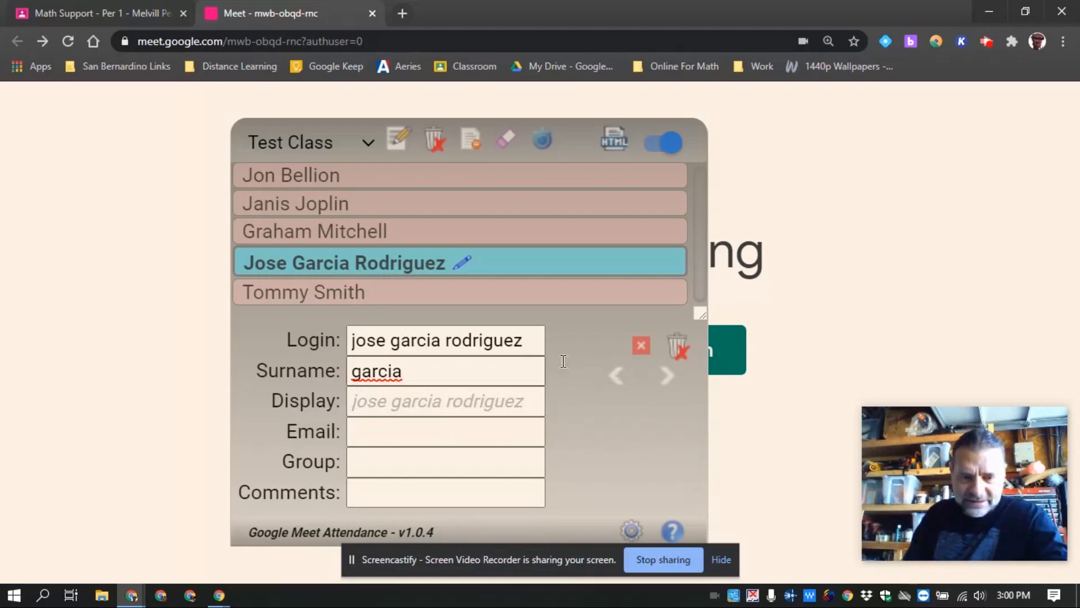
left_click(444, 399)
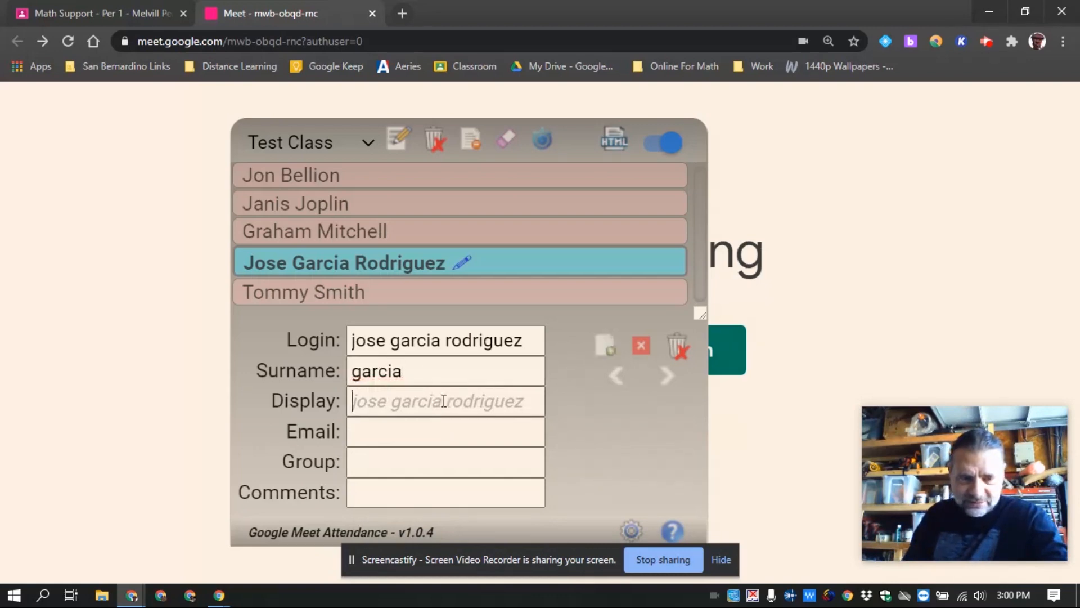
left_click(444, 431)
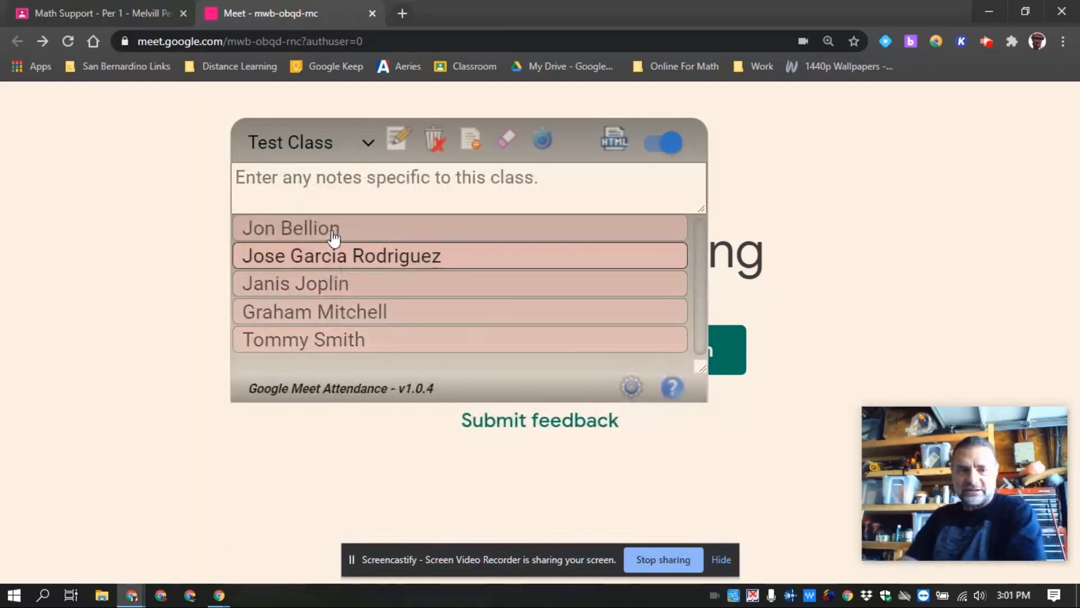
mouse_move(300, 274)
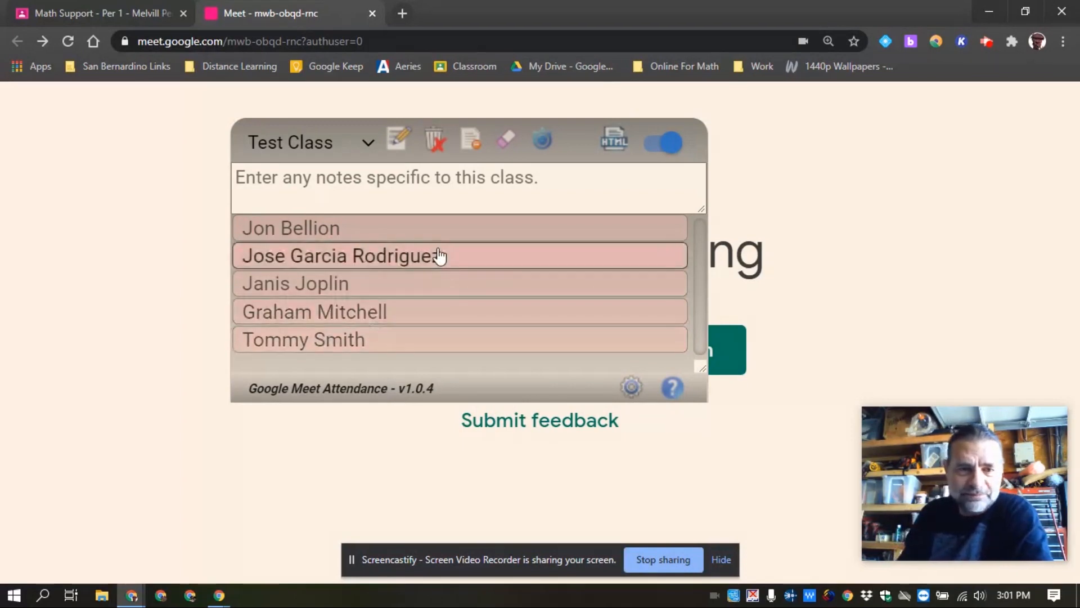
left_click(343, 256)
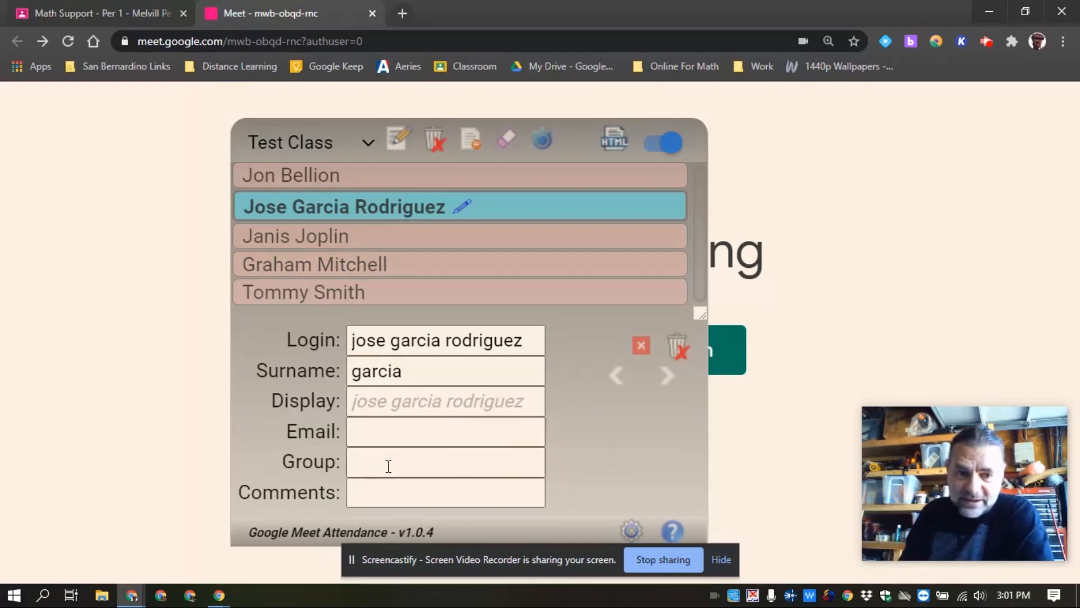
mouse_move(430, 492)
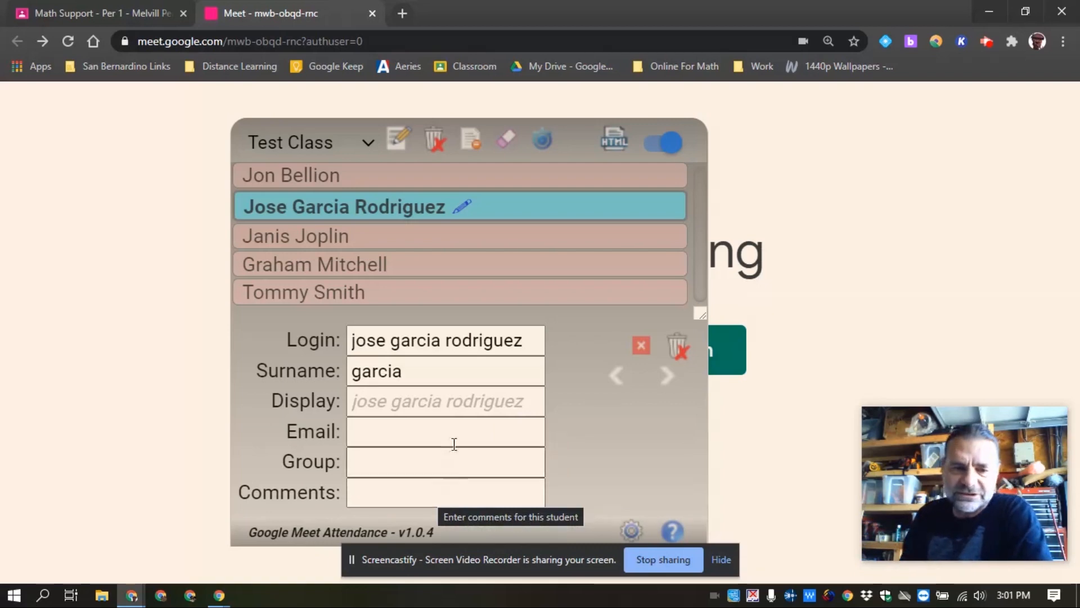
mouse_move(598, 471)
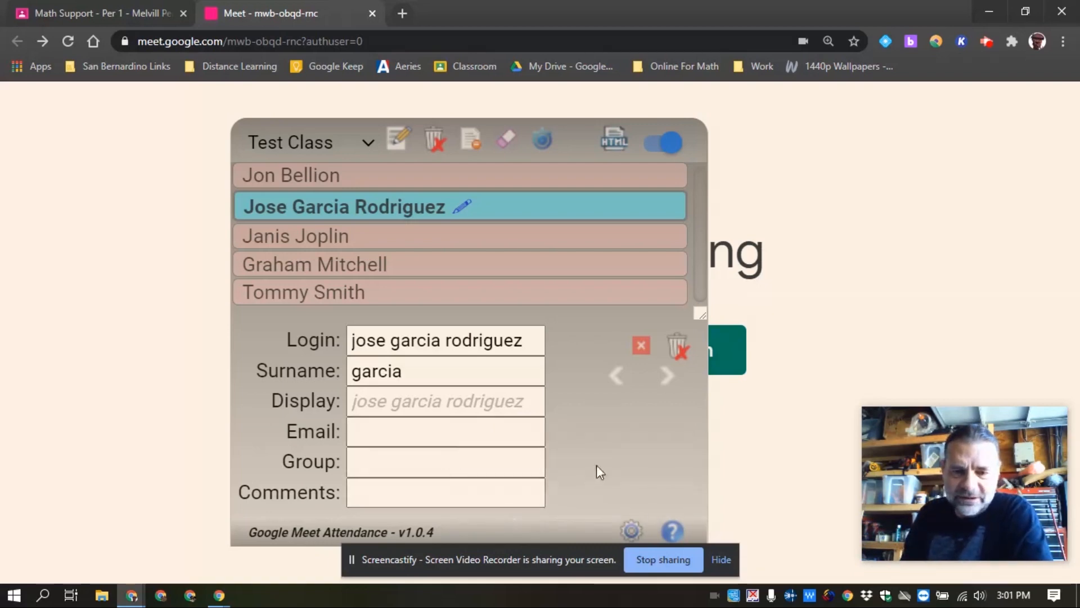
left_click(639, 344)
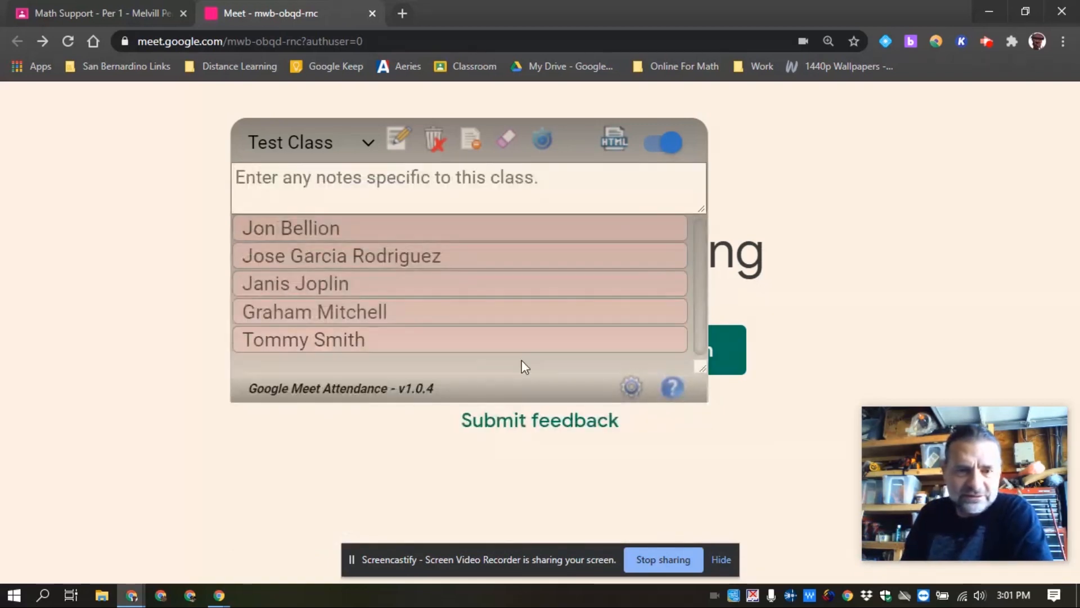
mouse_move(650, 160)
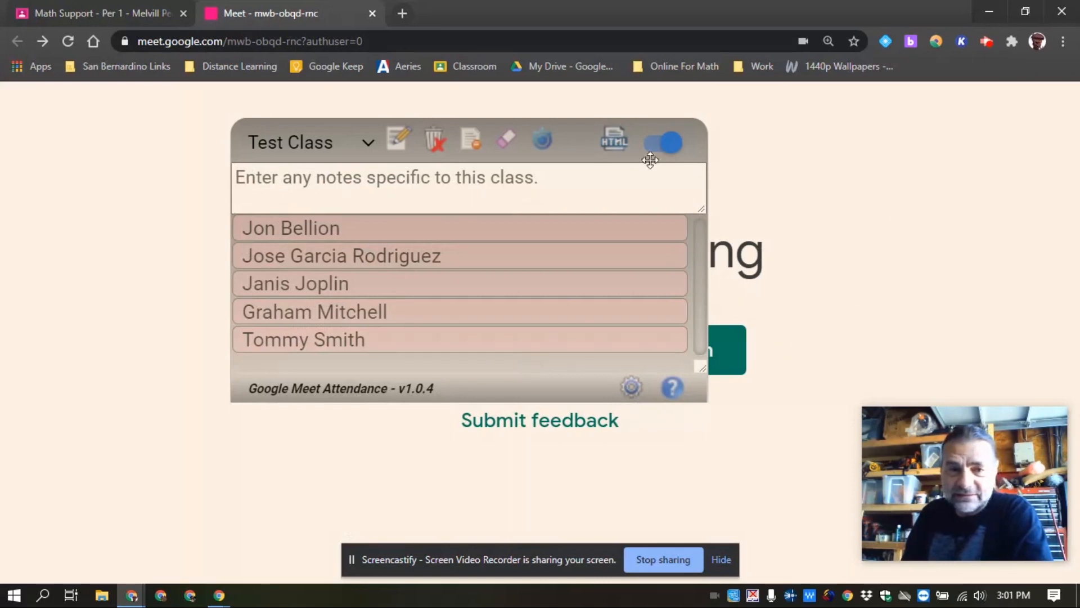
mouse_move(822, 435)
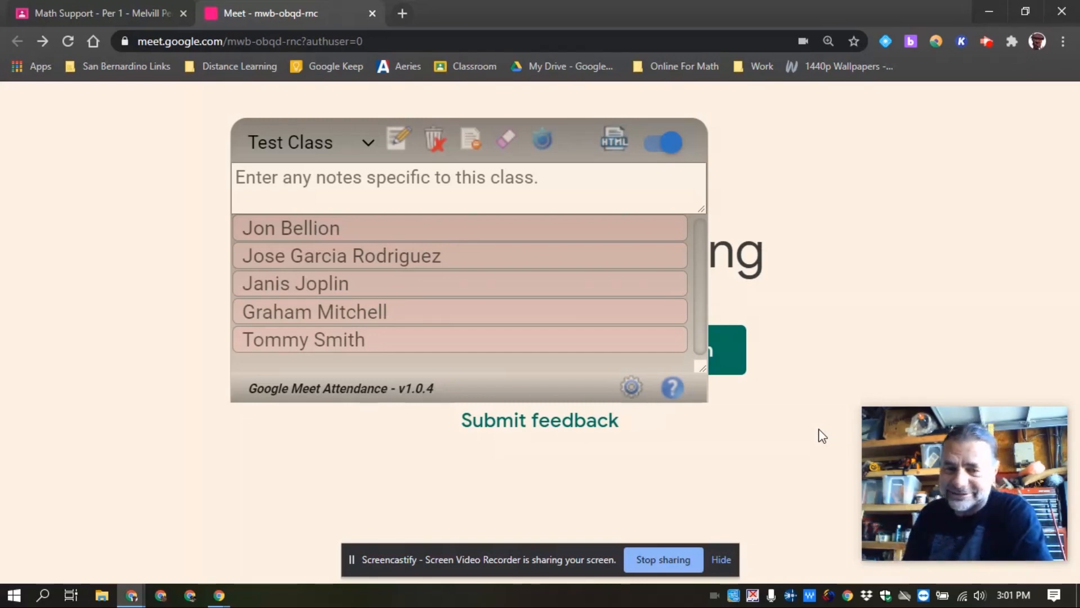
mouse_move(682, 551)
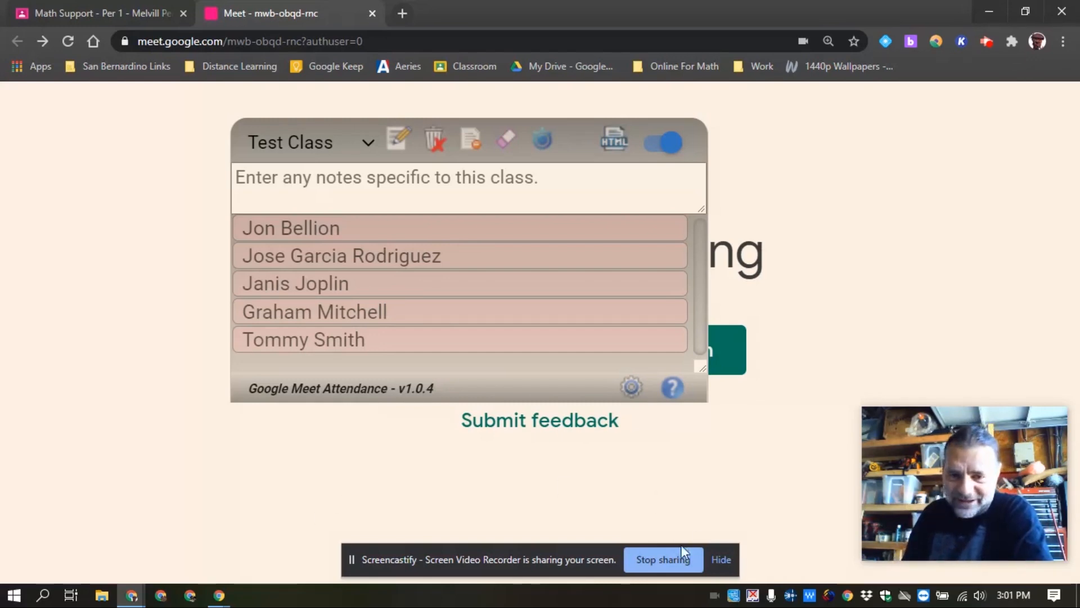